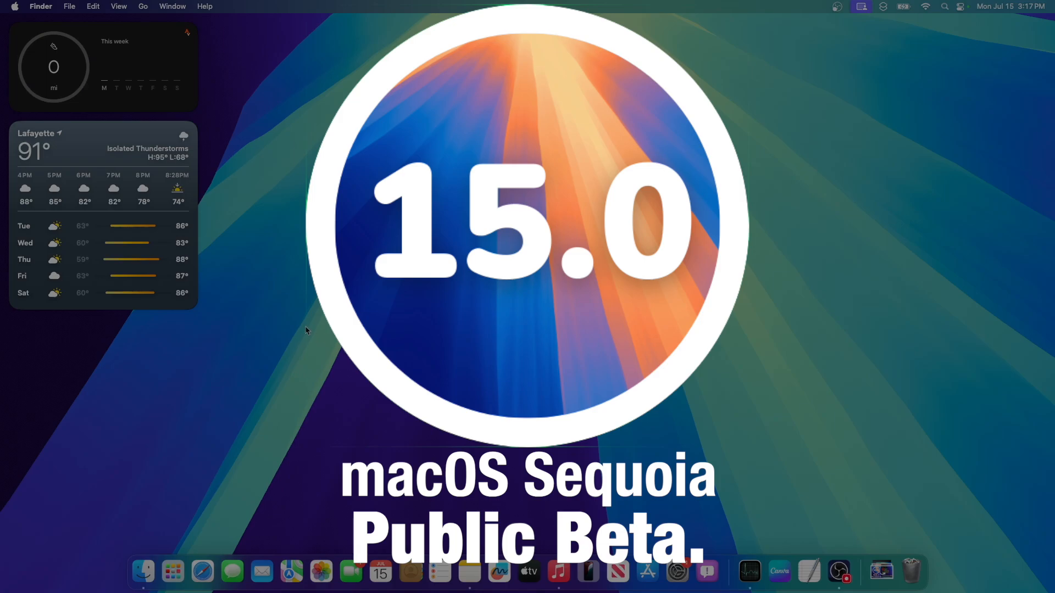
mouse_move(897, 154)
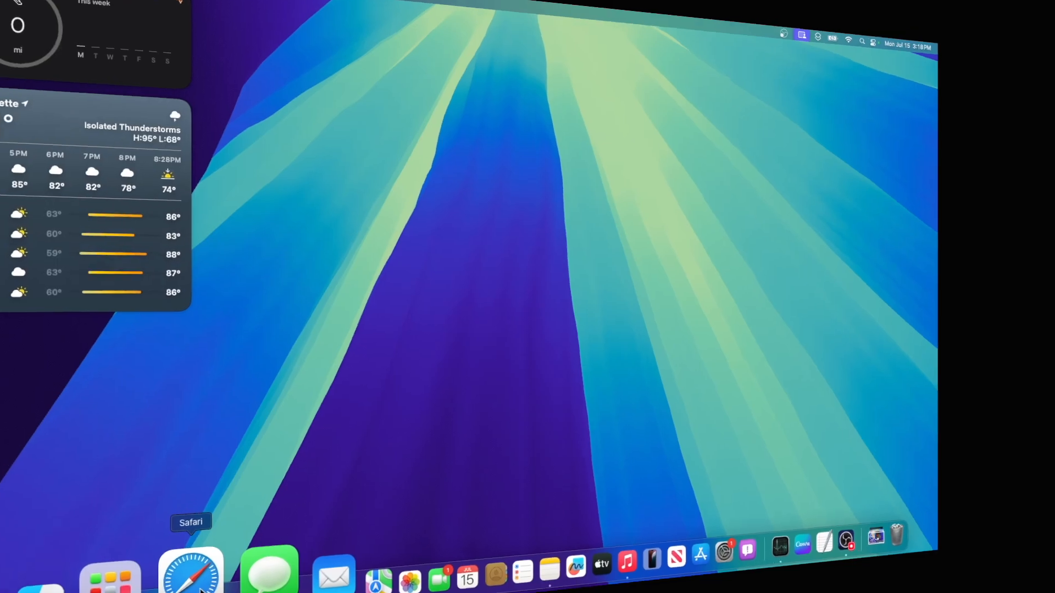
Step: Load beta.apple.com in Safari and sign up for the Apple Beta Software Program
click(191, 570)
text(beta.apple.com)
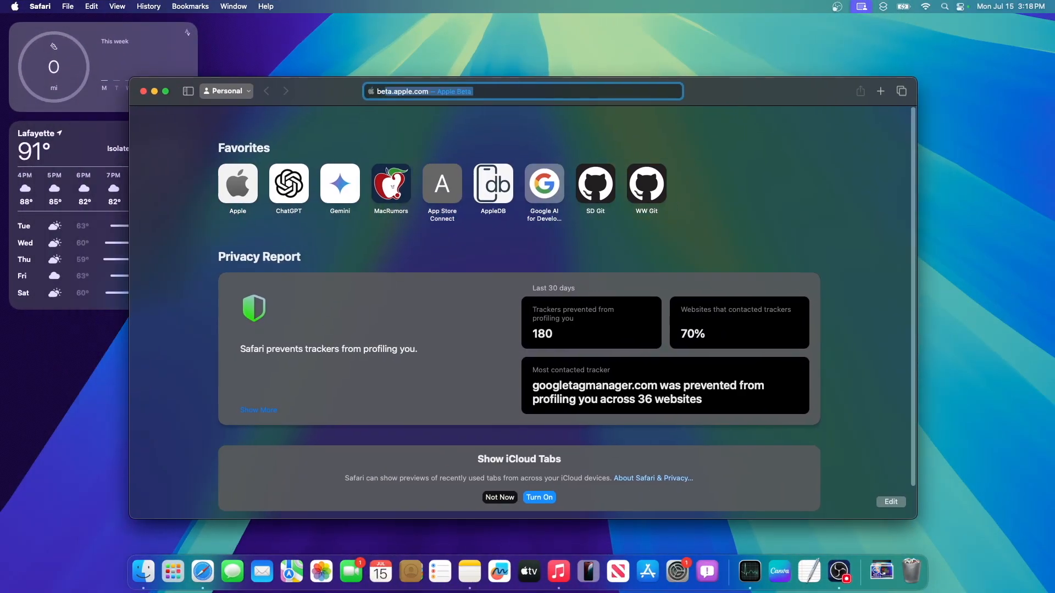
key(Return)
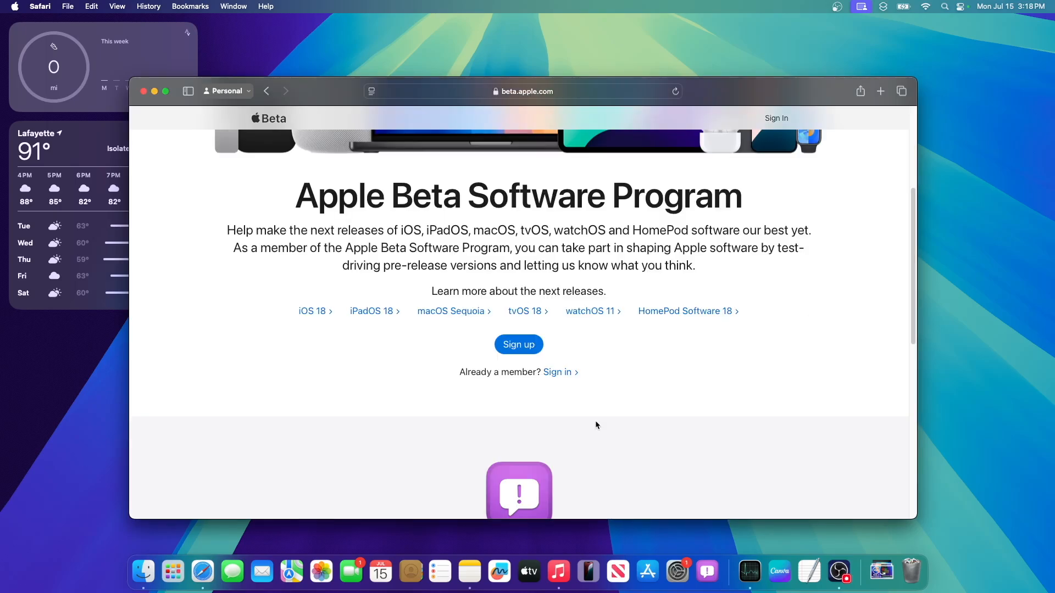
click(519, 344)
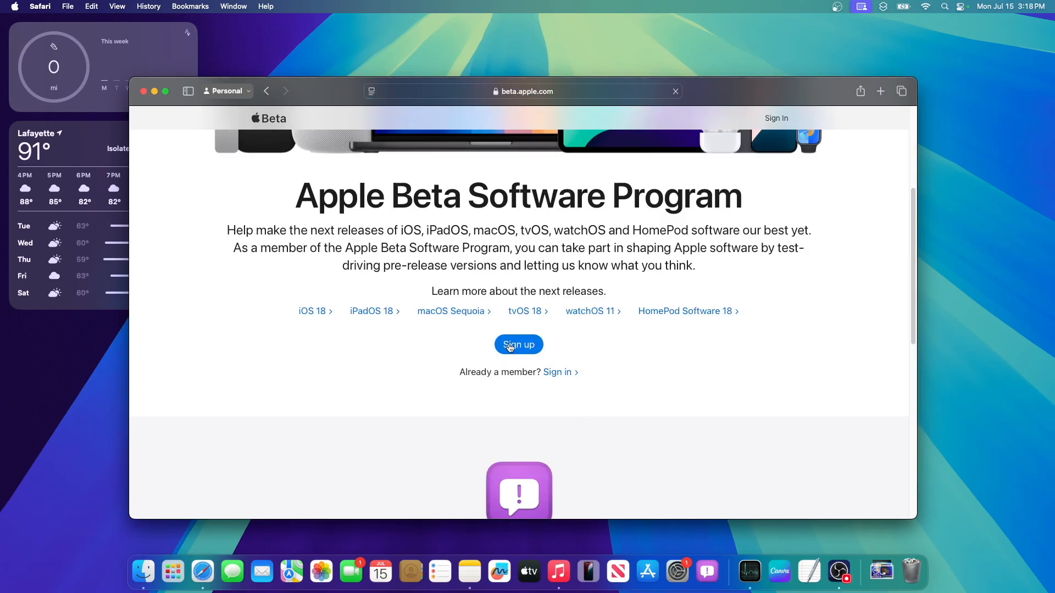
click(517, 344)
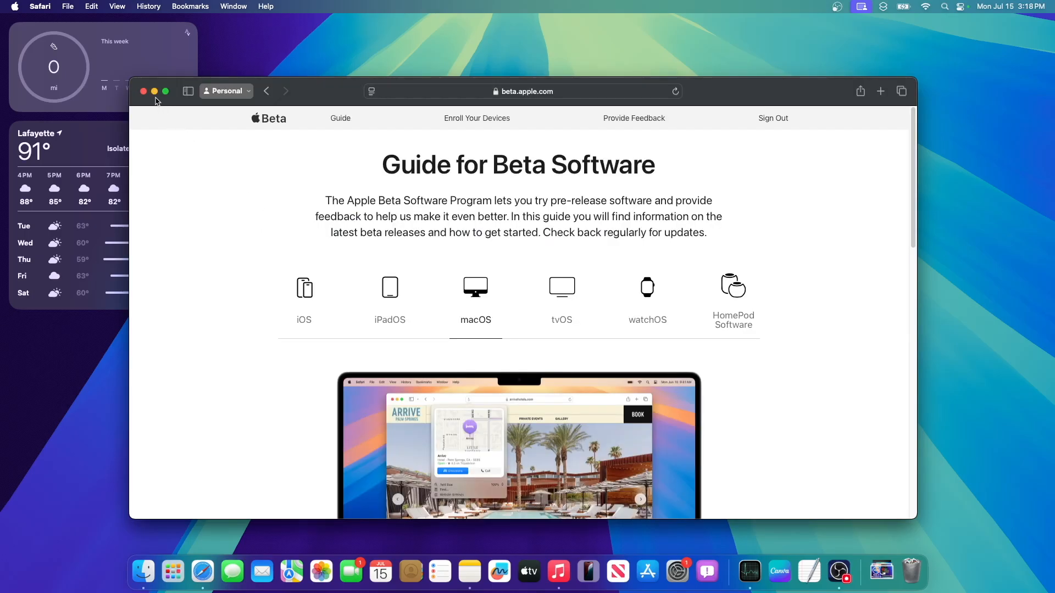
Step: Close the Safari window and launch System Settings from the Dock
click(143, 91)
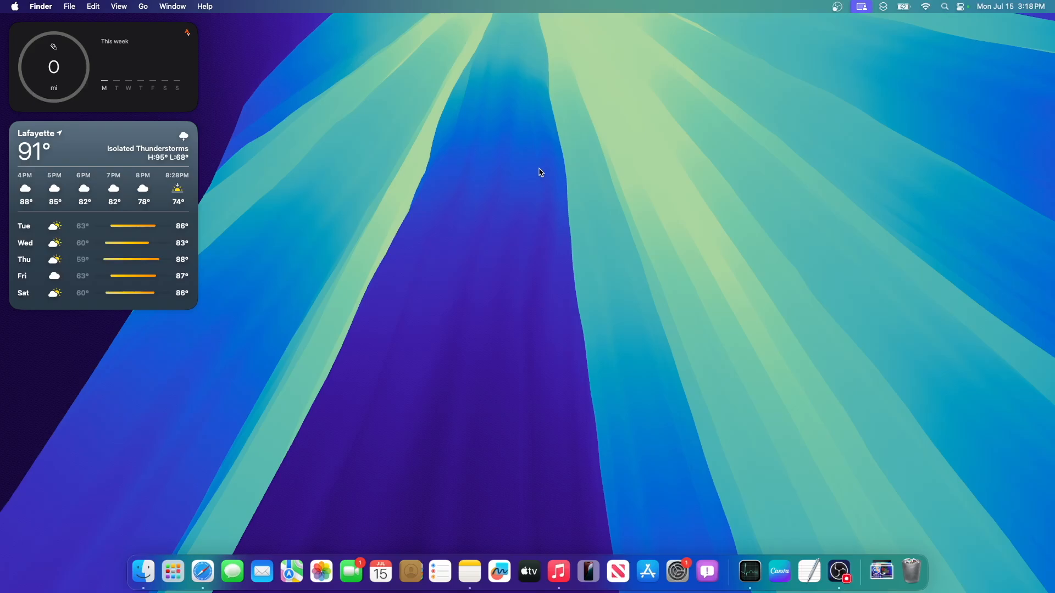
mouse_move(612, 421)
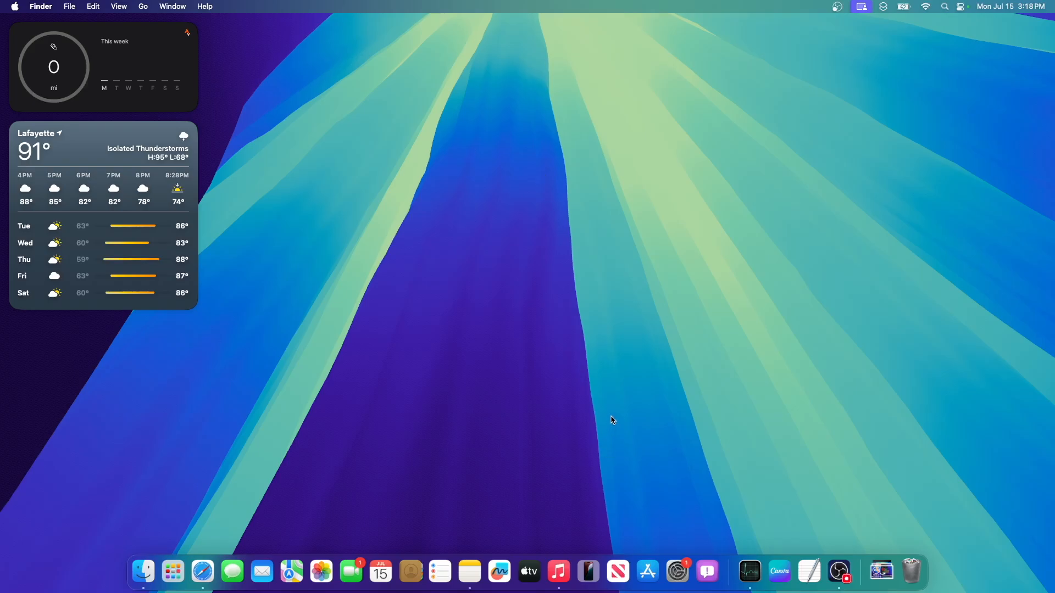
mouse_move(667, 551)
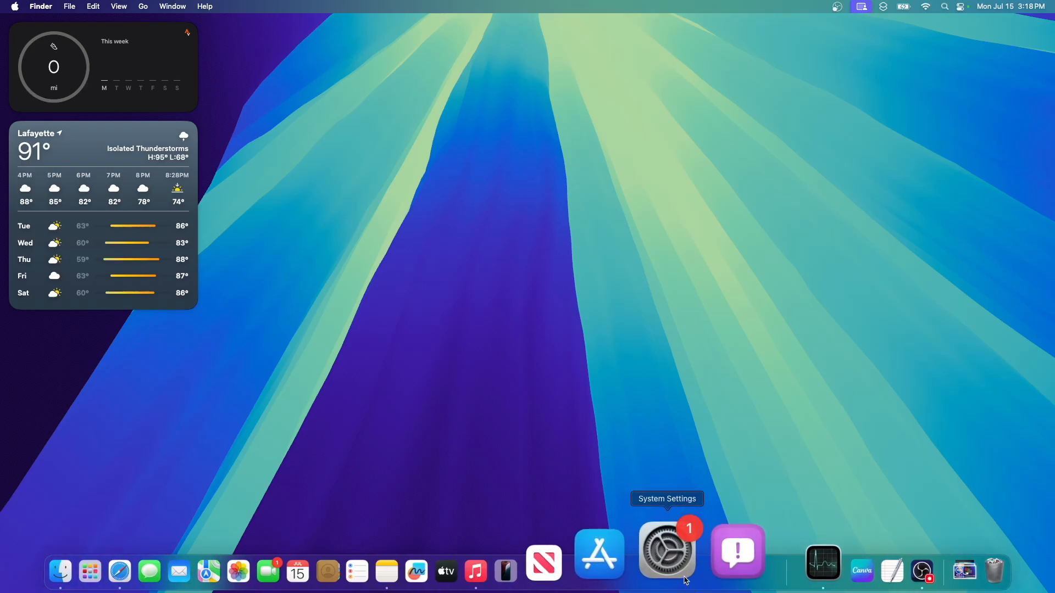
click(667, 552)
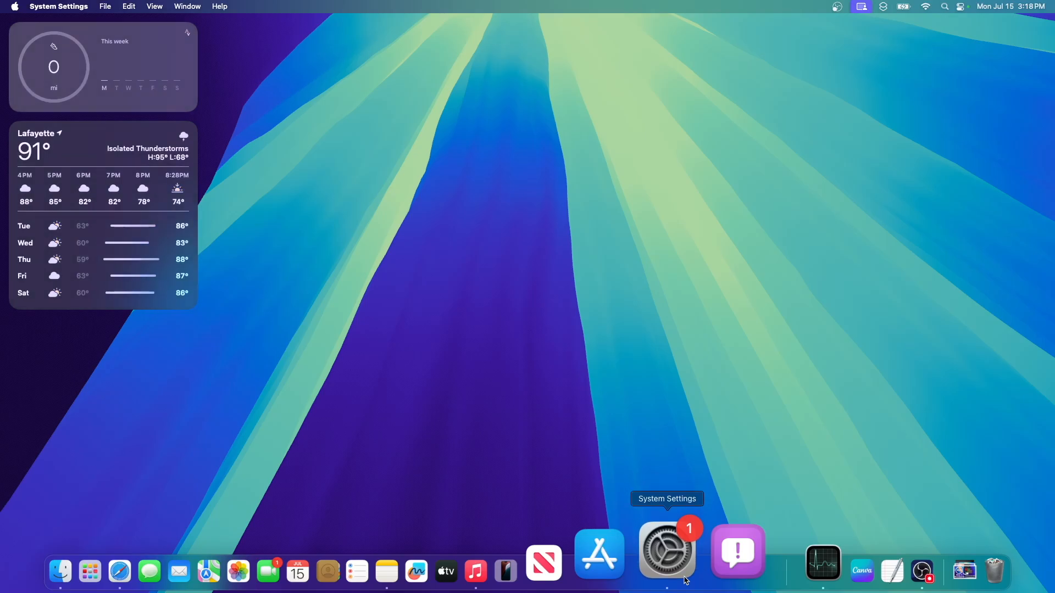
Step: Reach General > Software Update and show the Beta Updates options sheet
click(666, 551)
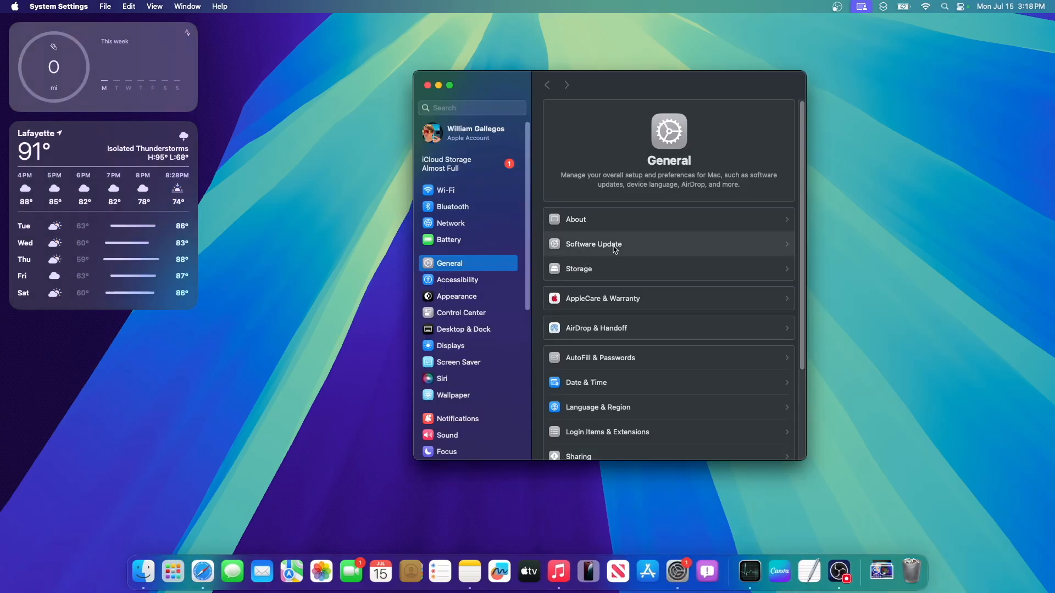
click(592, 244)
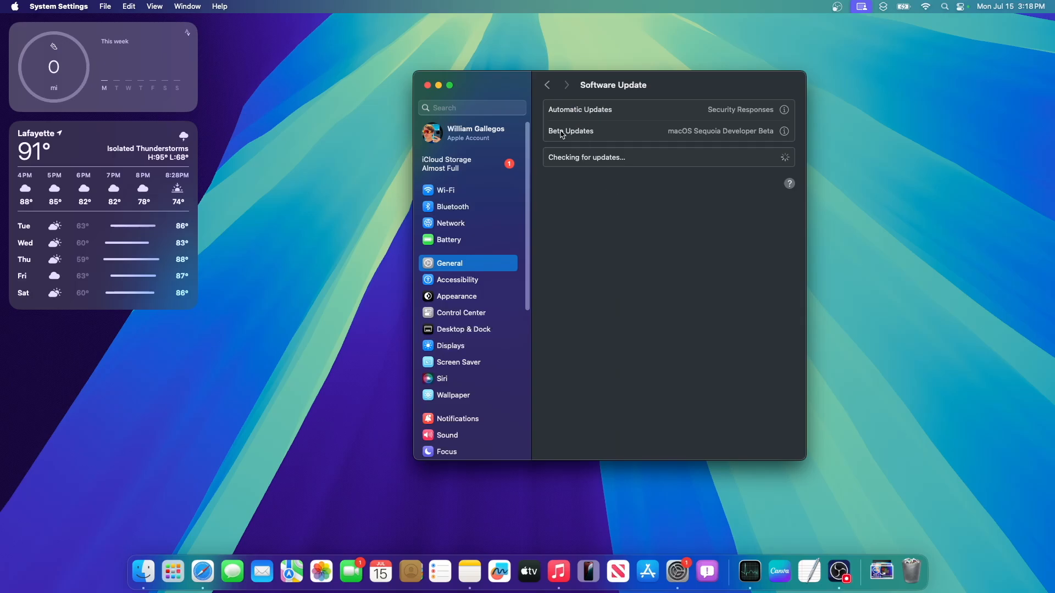
mouse_move(582, 133)
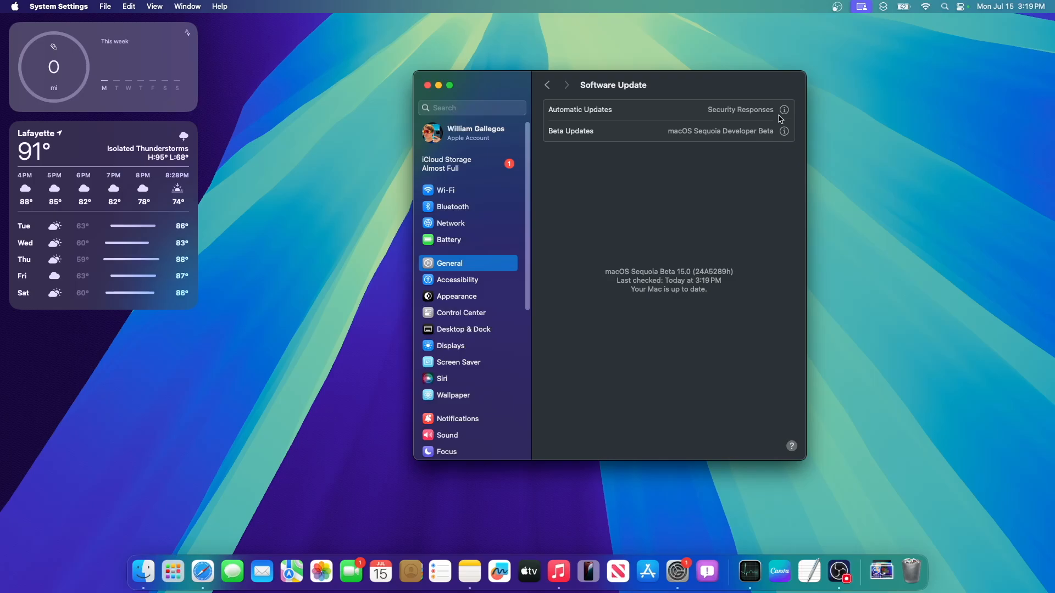
click(783, 131)
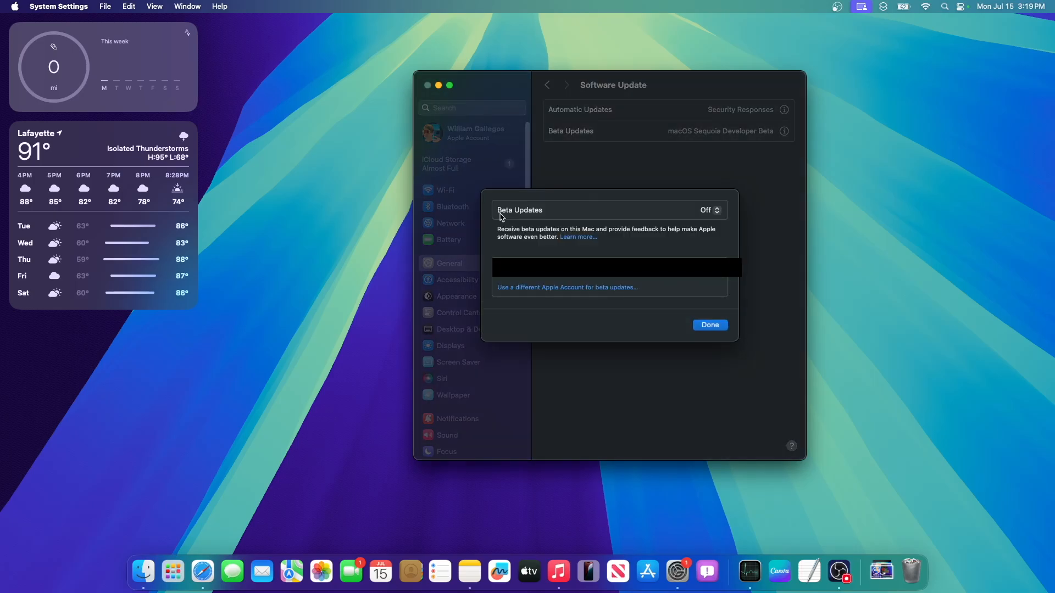
Step: Choose macOS Sequoia Public Beta from the Beta Updates menu
click(708, 210)
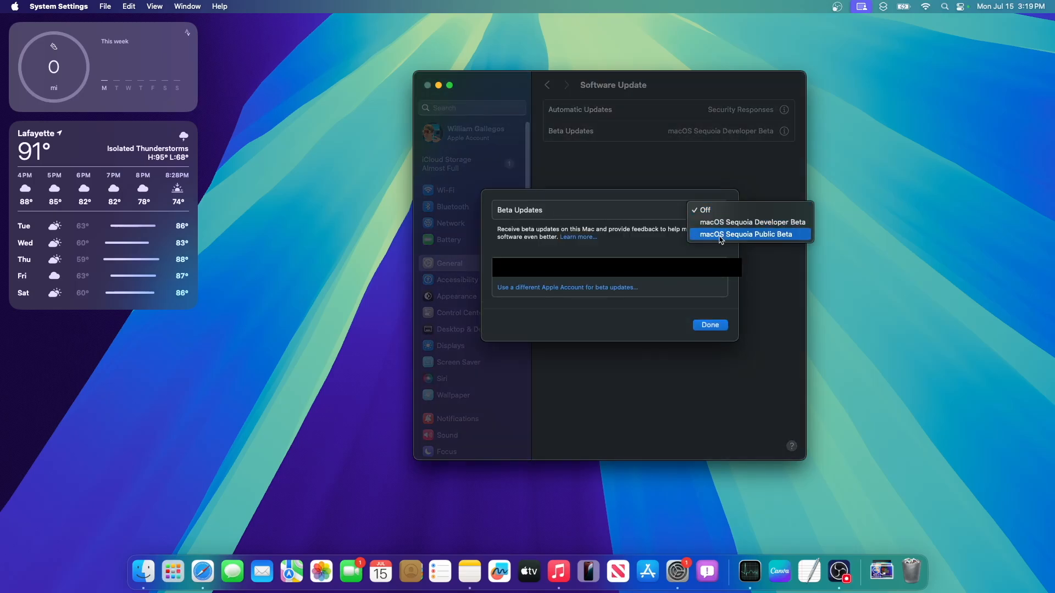
mouse_move(750, 240)
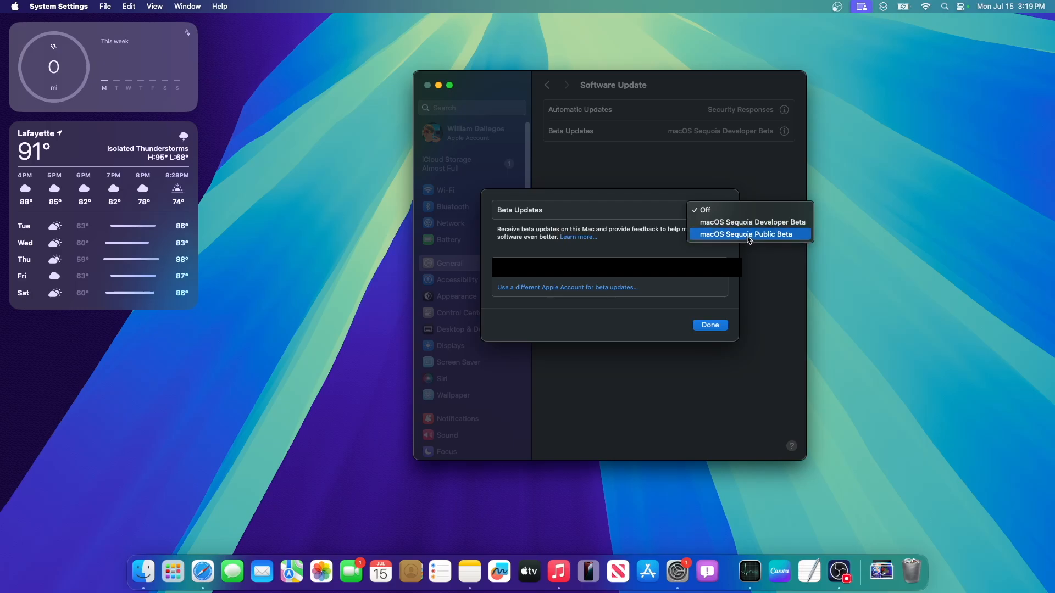
mouse_move(754, 274)
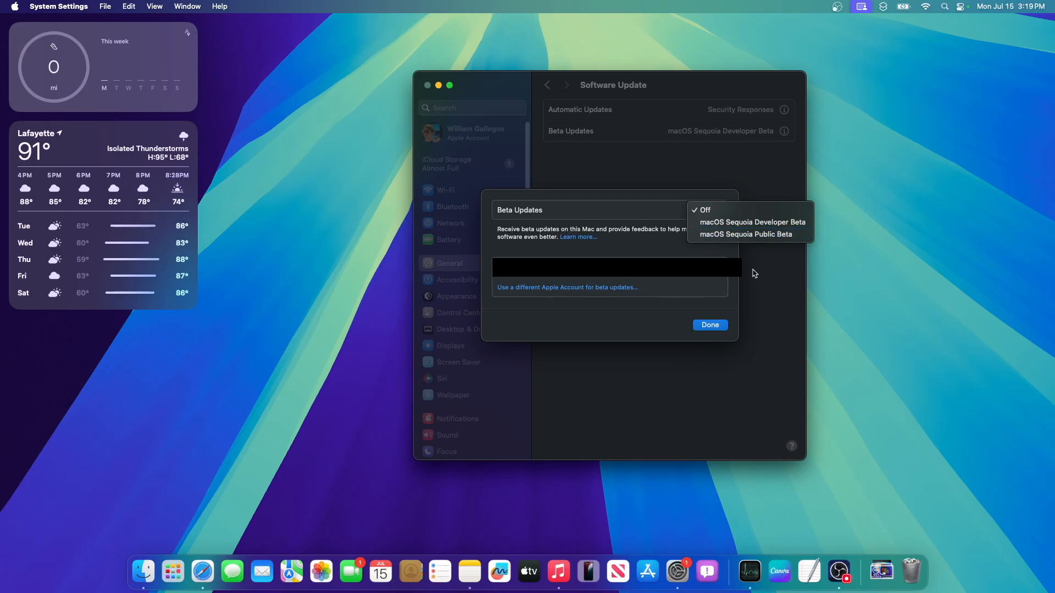
mouse_move(746, 234)
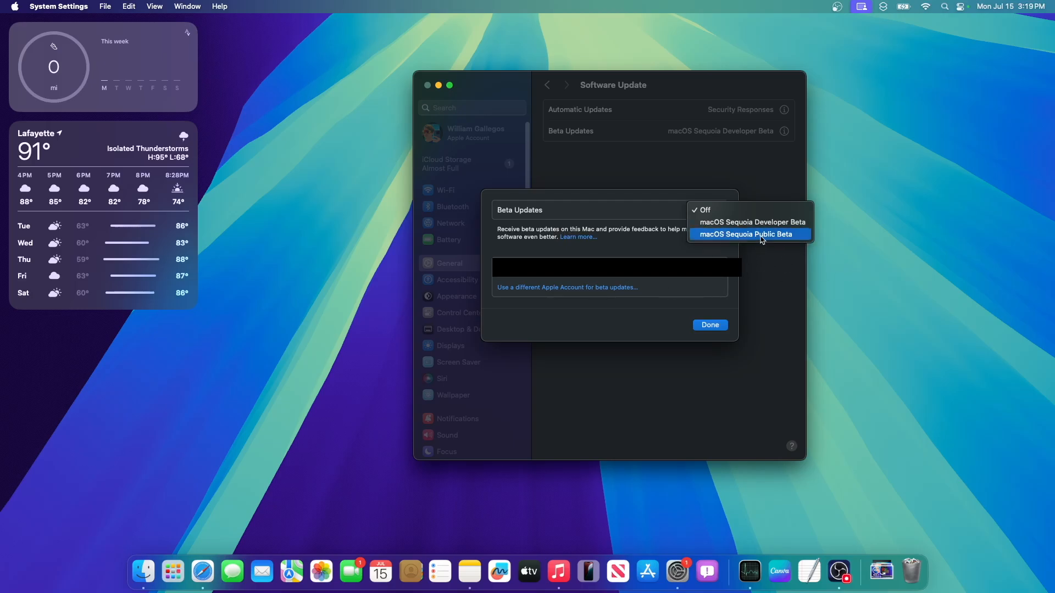
click(749, 234)
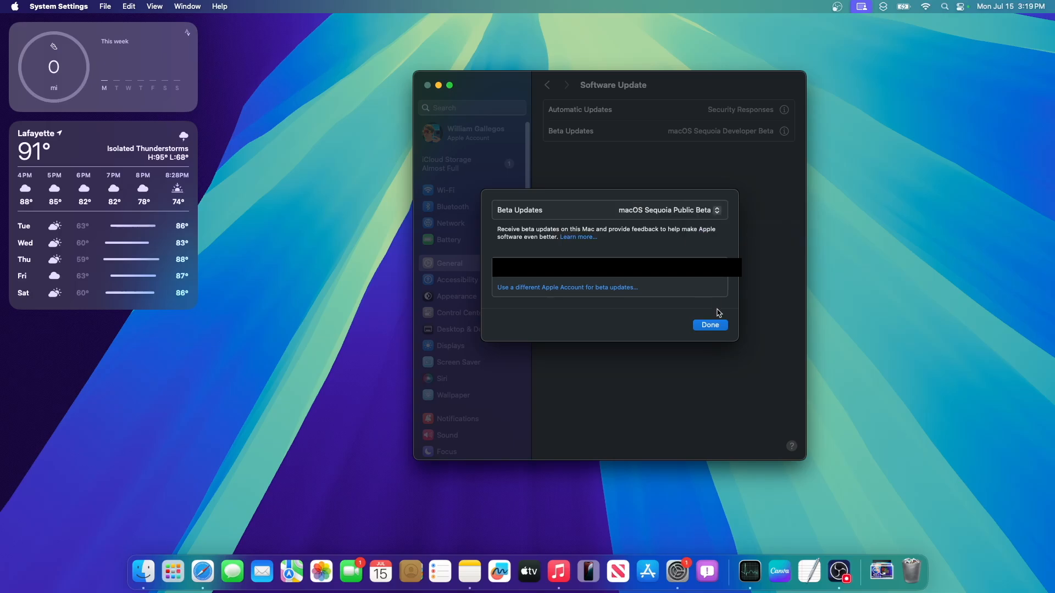
Step: Confirm the Public Beta choice with Done, then close System Settings
click(709, 326)
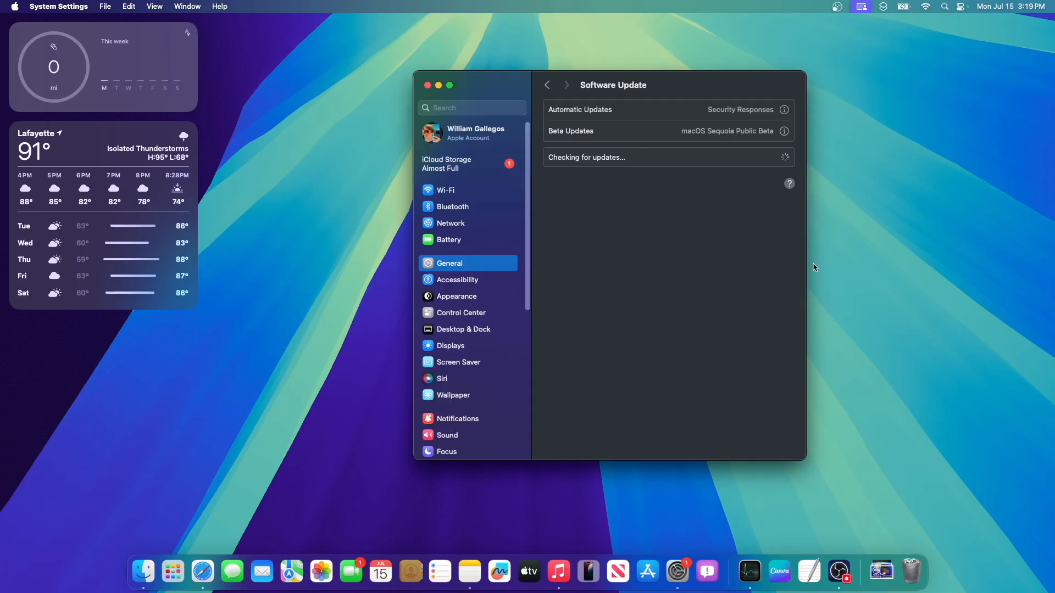
mouse_move(780, 238)
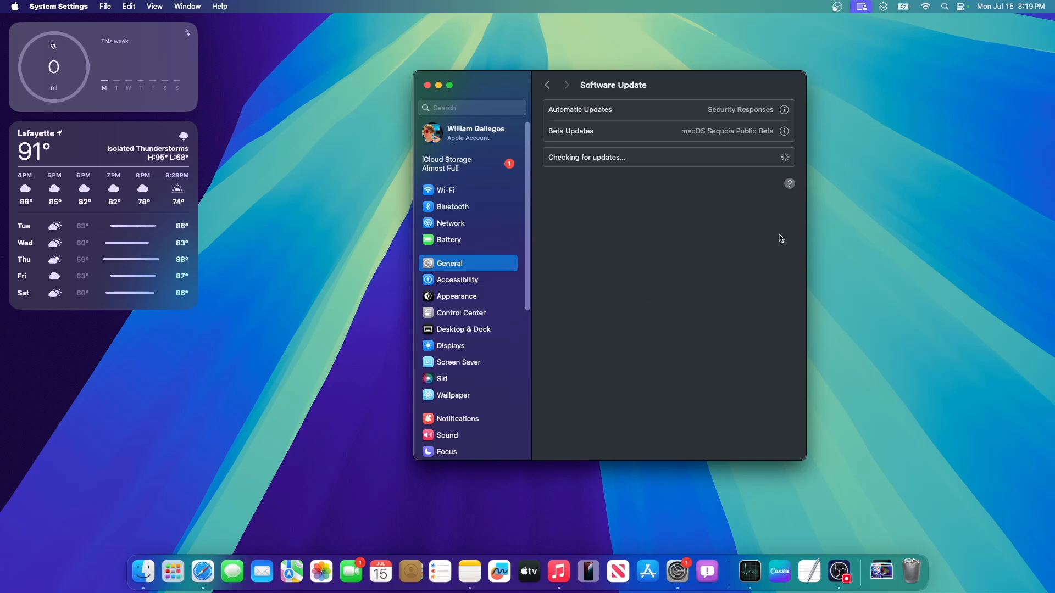
click(427, 84)
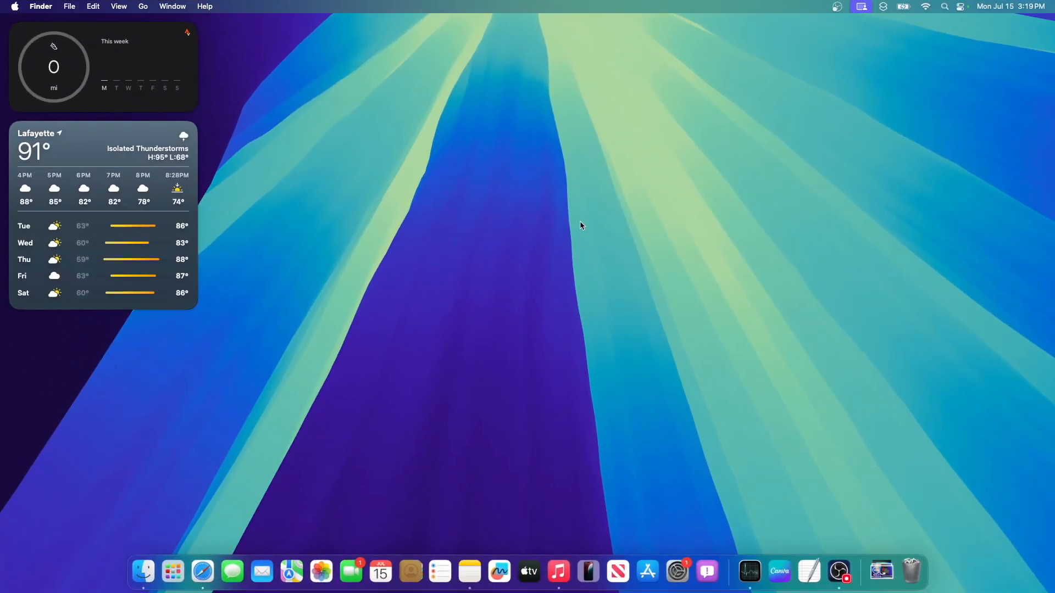